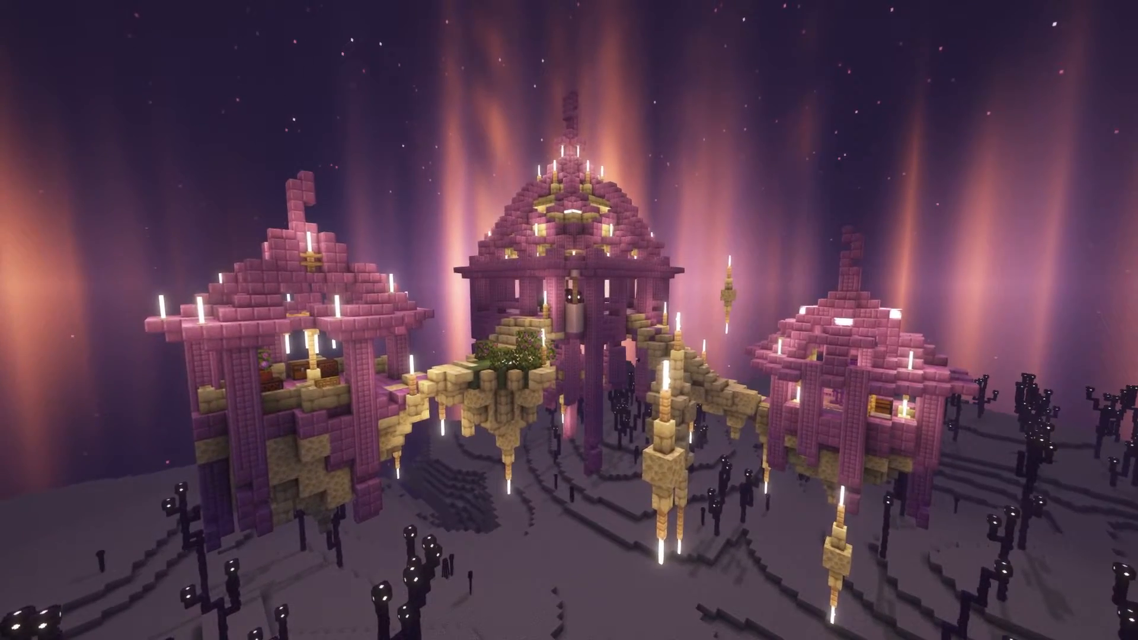
pyautogui.moveTo(568, 320)
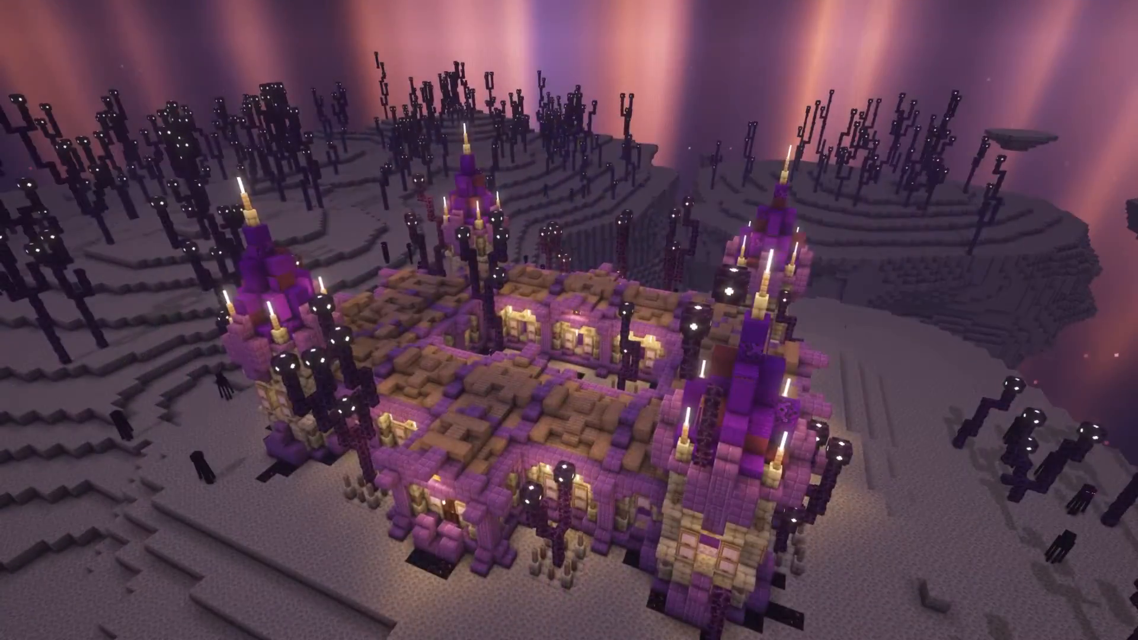
pyautogui.moveTo(569, 320)
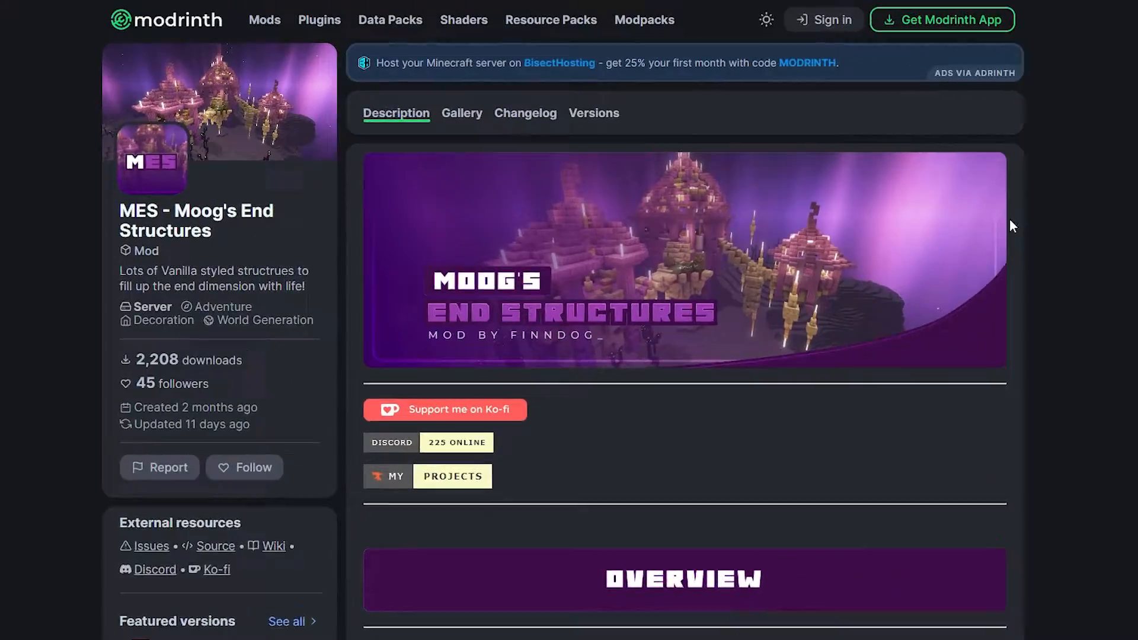
# Download the 1.3-1.20-forge release of MES from the Versions list and check Recent Downloads.
pyautogui.click(592, 113)
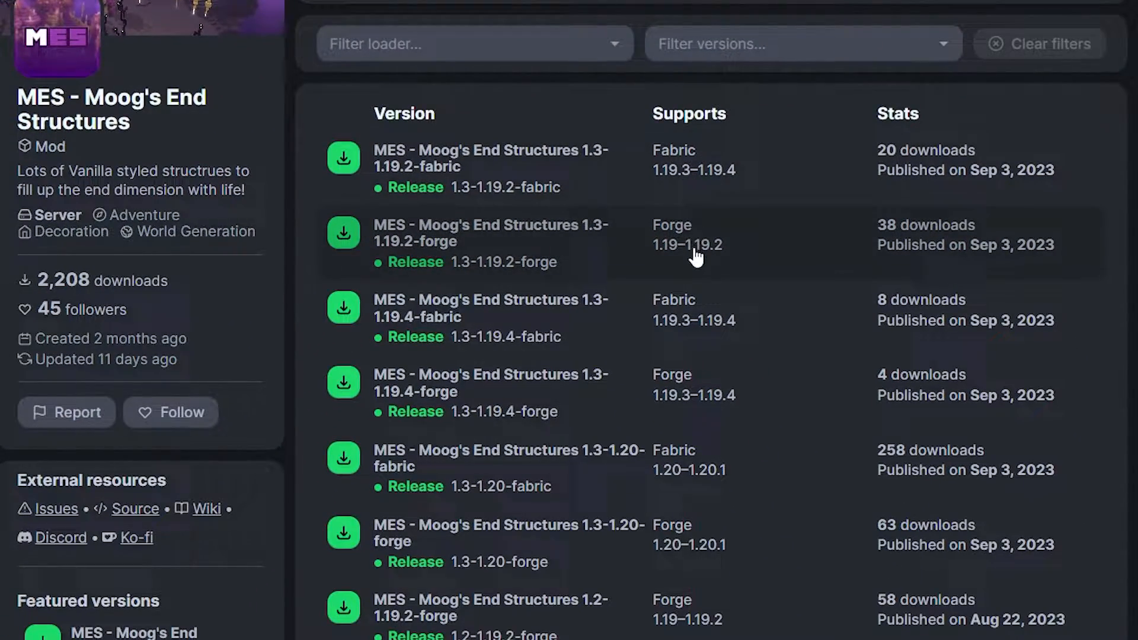
pyautogui.moveTo(703, 491)
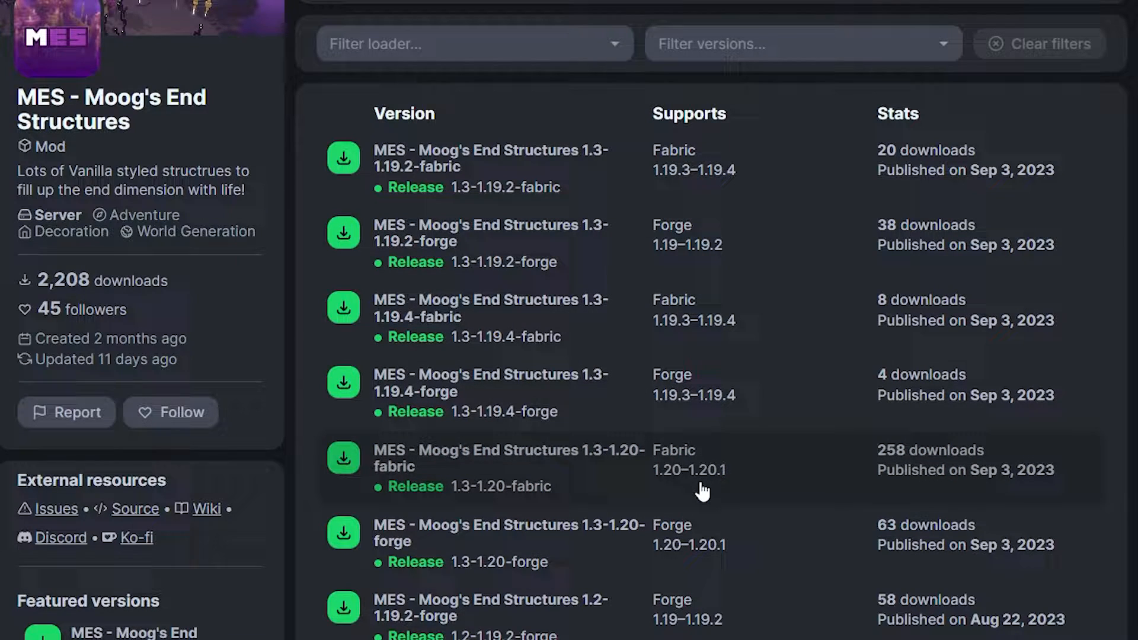
pyautogui.moveTo(688, 559)
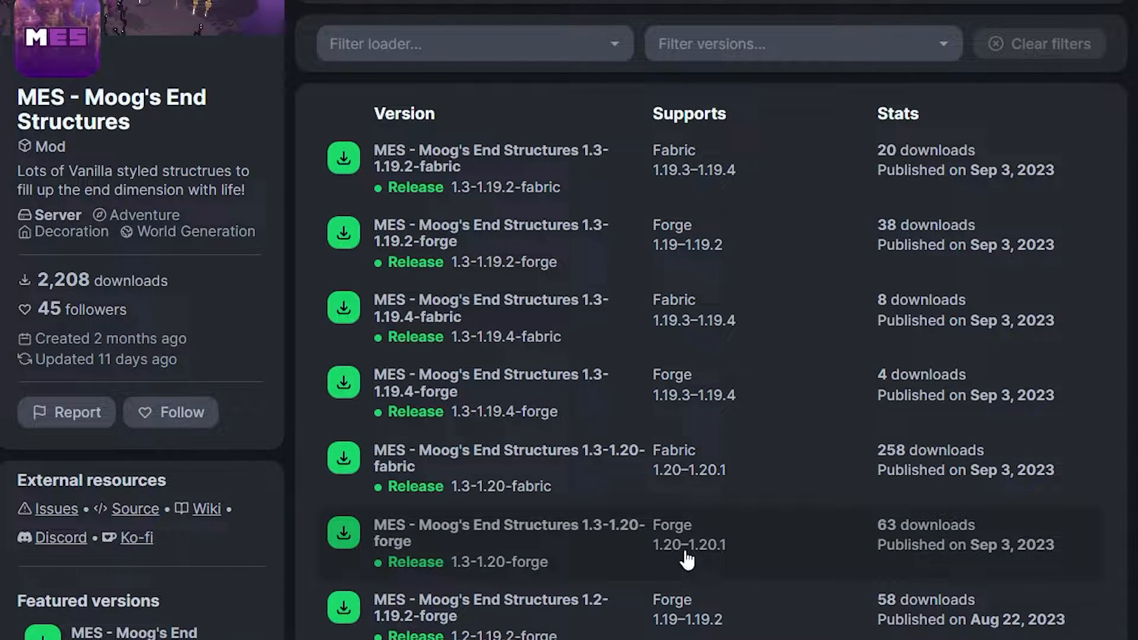
pyautogui.moveTo(344, 534)
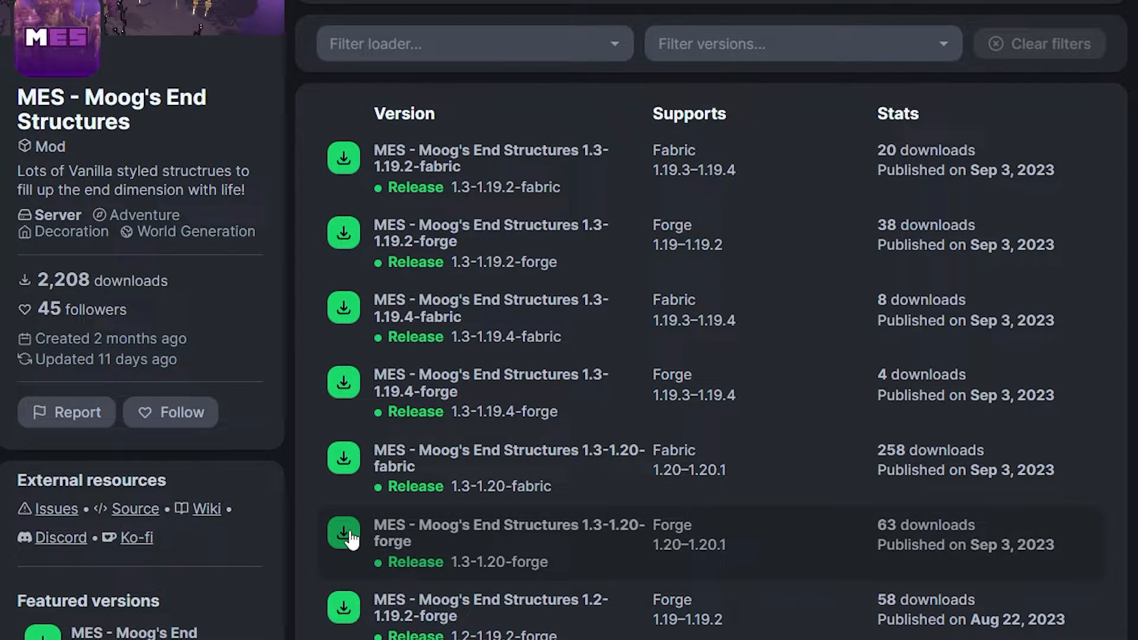
pyautogui.click(344, 536)
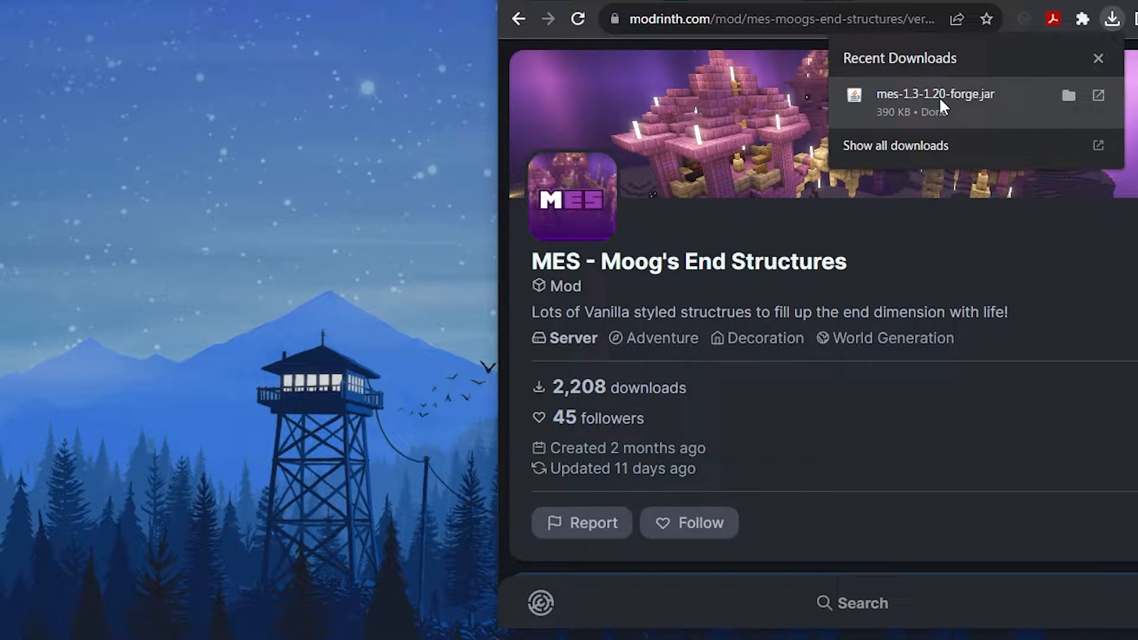
pyautogui.click(1097, 58)
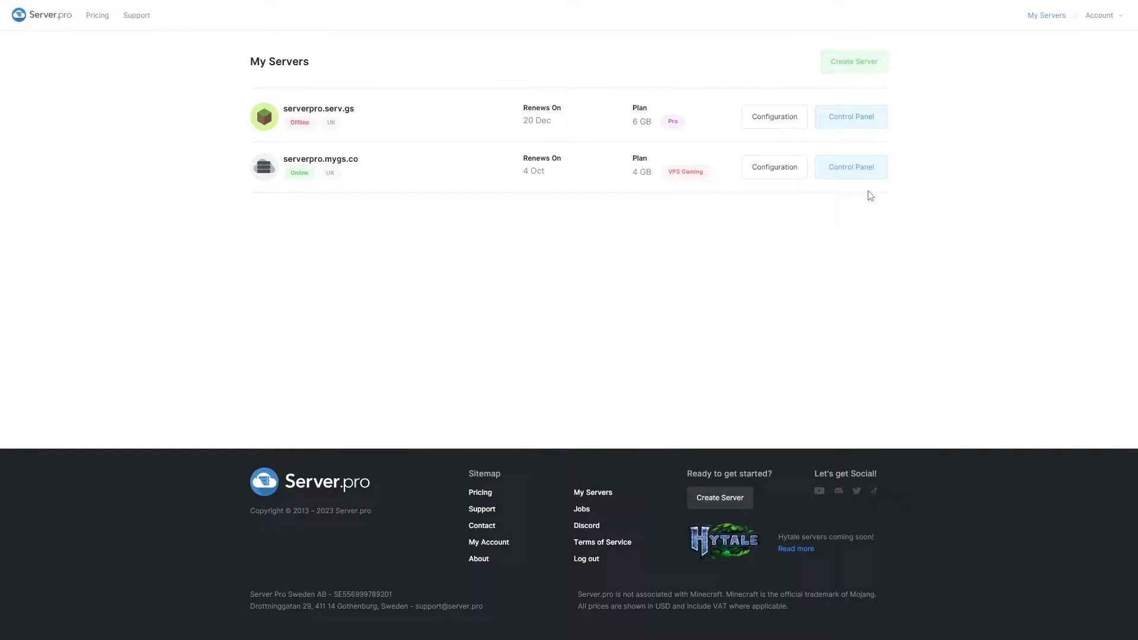
# Create and install a new Forge service on serverpro.mygs.co with Minecraft version 1.20.1.
pyautogui.click(849, 168)
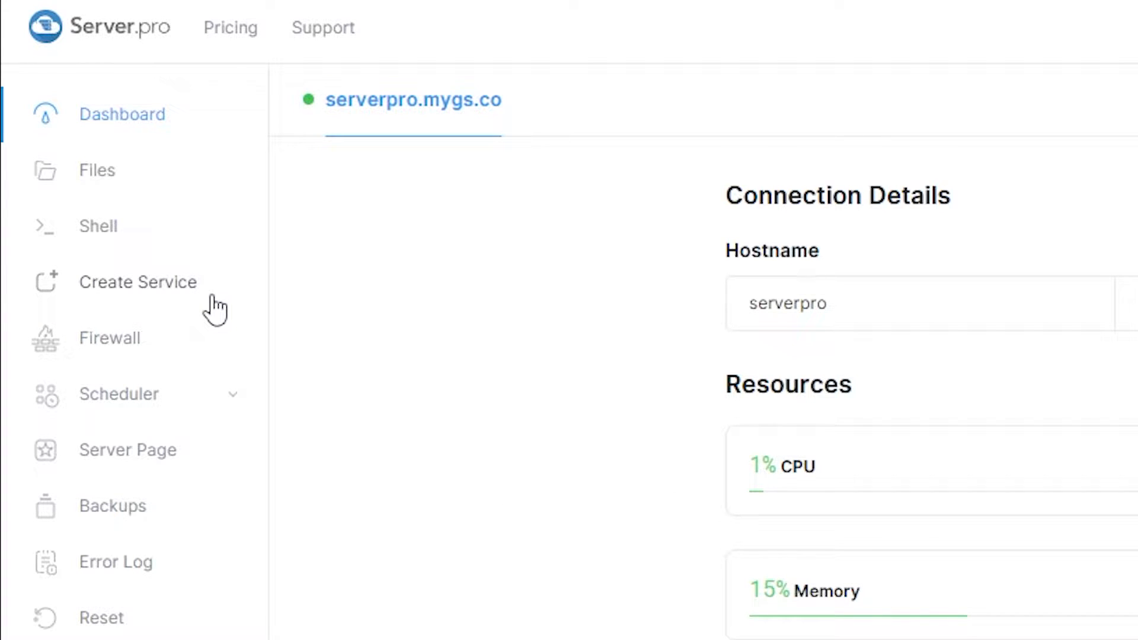
pyautogui.click(137, 282)
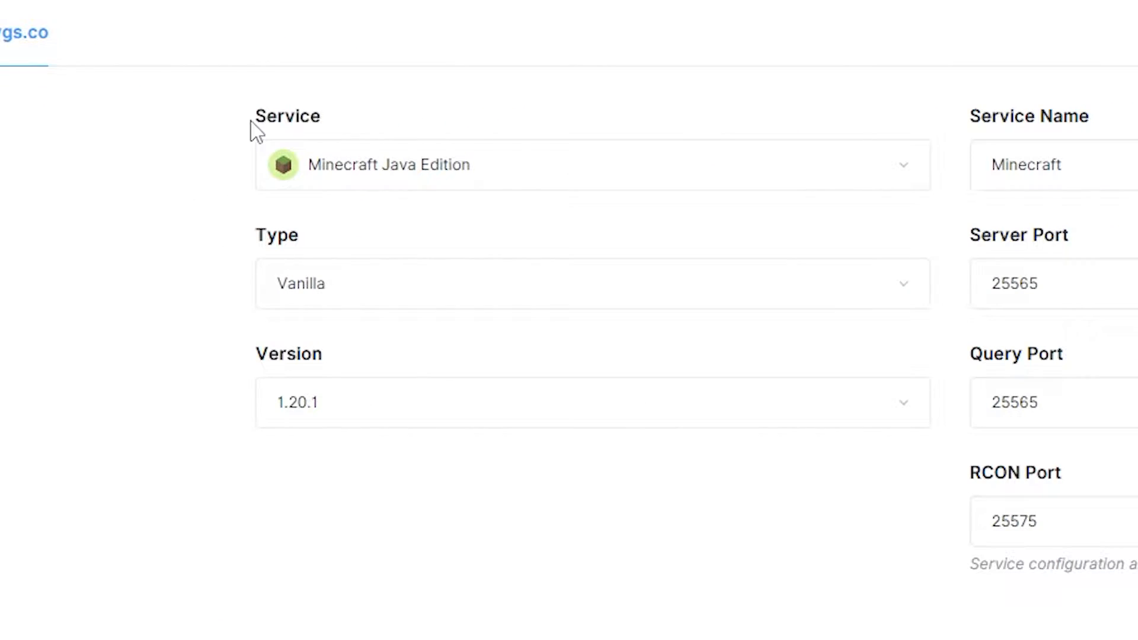
pyautogui.moveTo(264, 242)
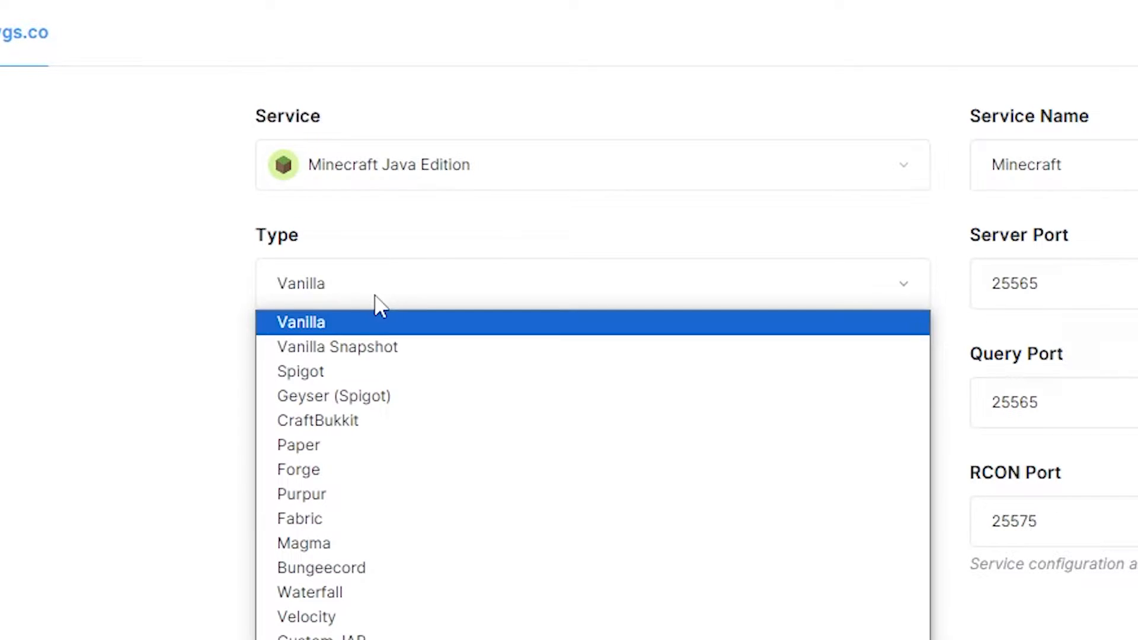
pyautogui.click(298, 469)
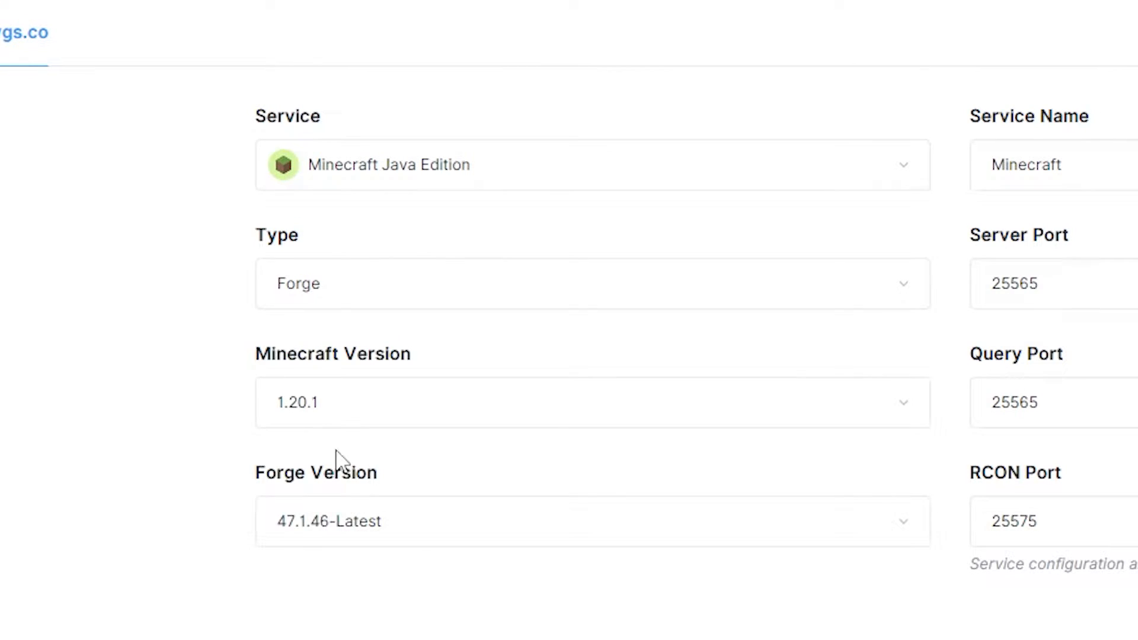
pyautogui.doubleClick(332, 353)
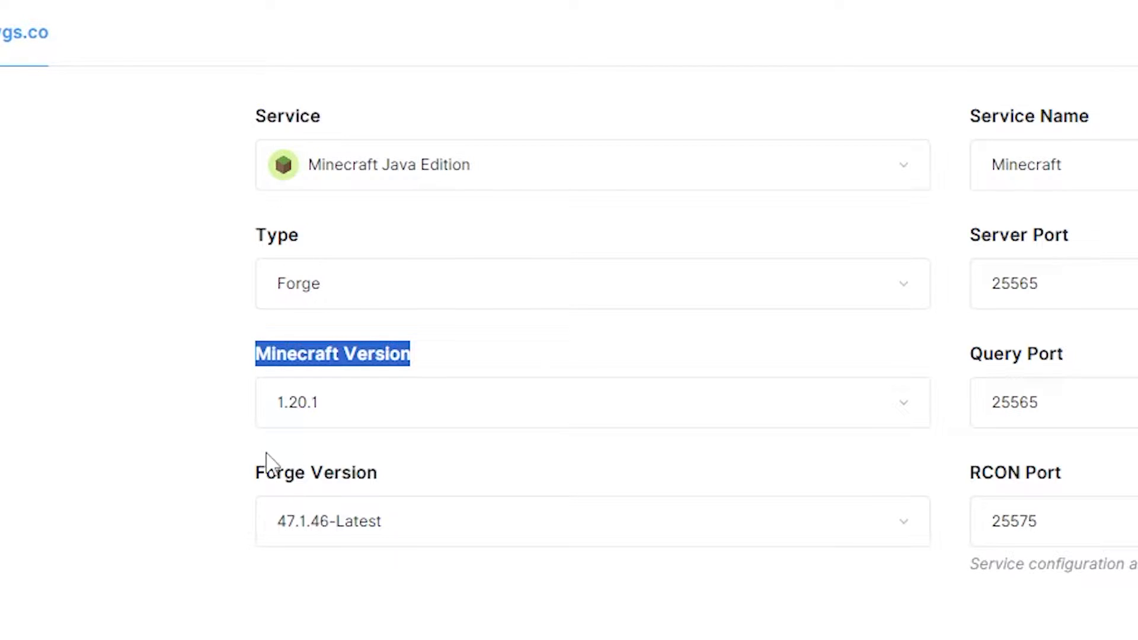
pyautogui.scroll(-3)
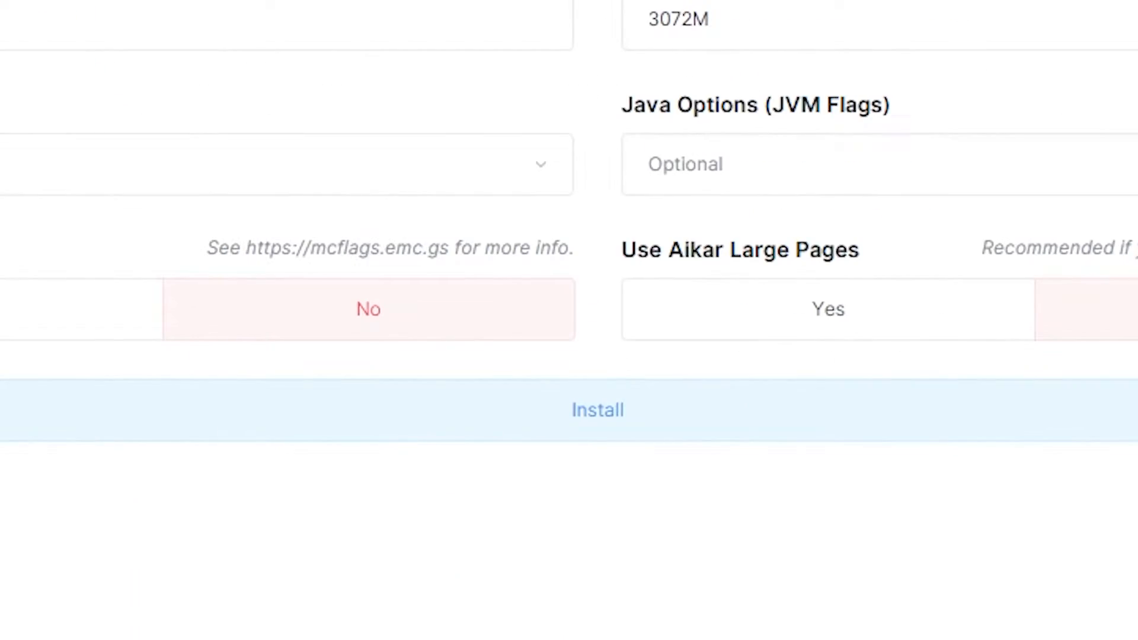
pyautogui.moveTo(598, 410)
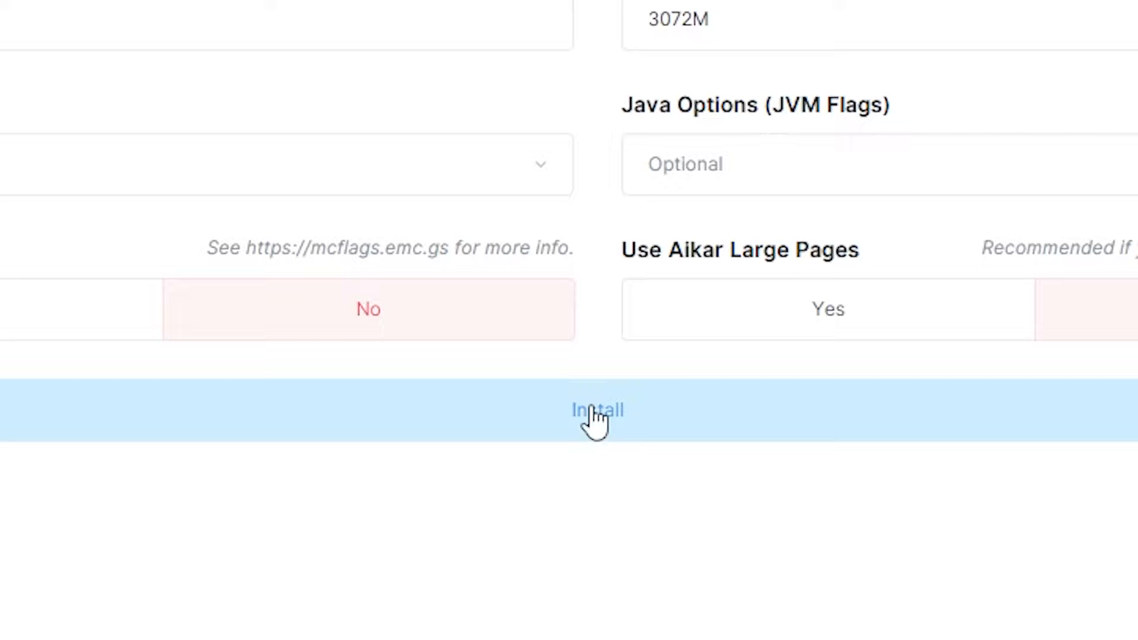
pyautogui.click(596, 410)
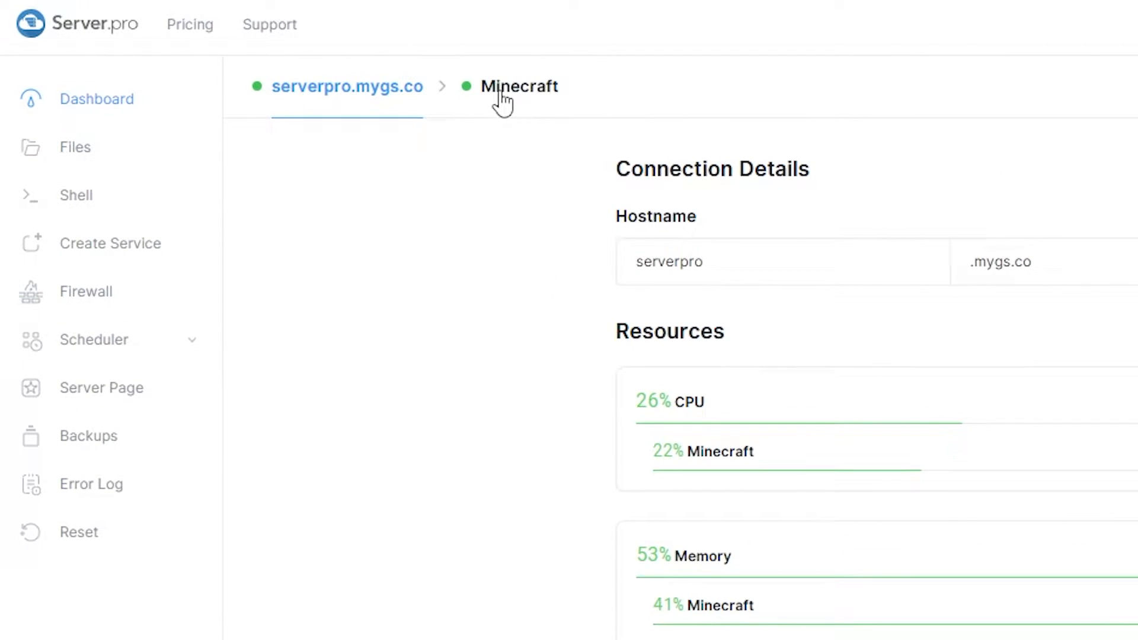
# Upload mes-1.3-1.20-forge.jar from the desktop into the service's mods folder via Files.
pyautogui.click(519, 85)
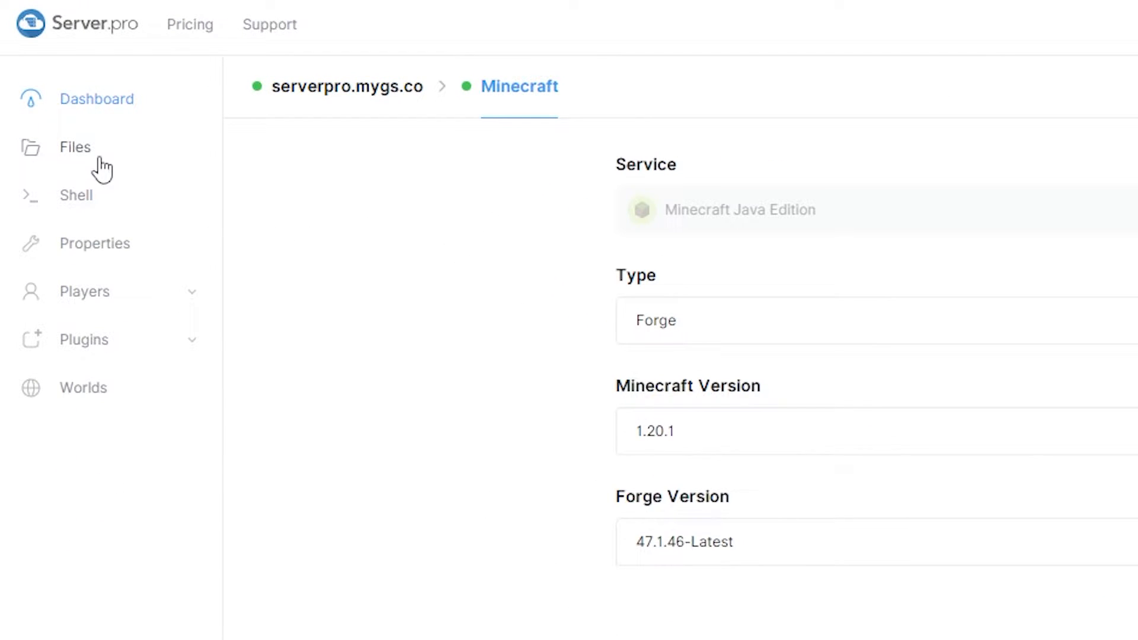
pyautogui.click(75, 147)
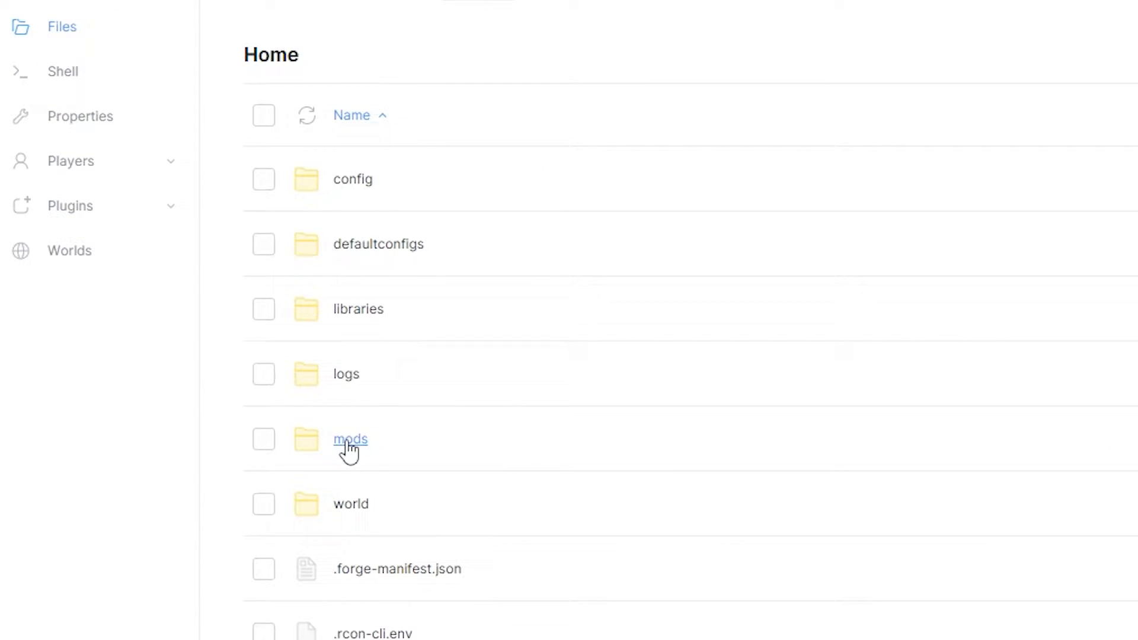
pyautogui.click(349, 440)
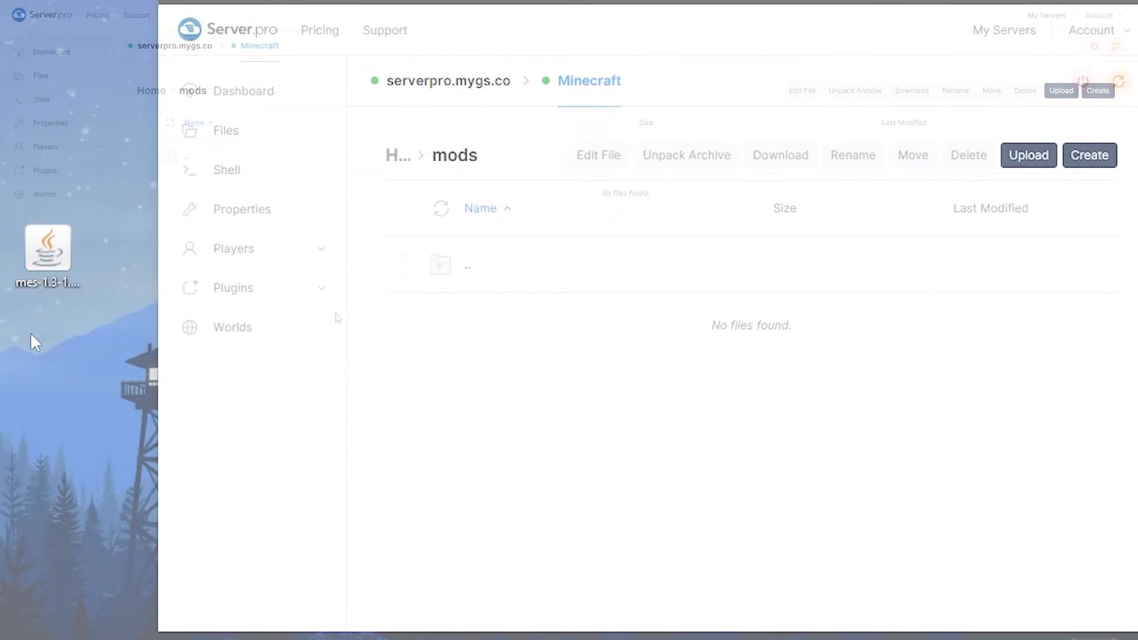
pyautogui.moveTo(47, 250); pyautogui.dragTo(337, 398)
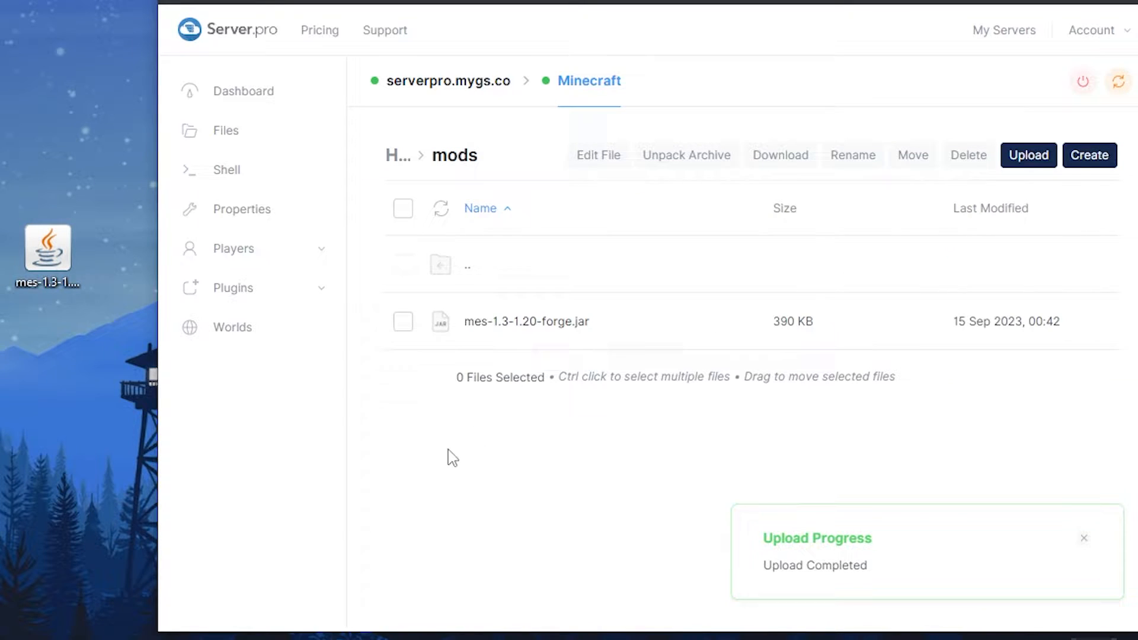
pyautogui.click(1088, 154)
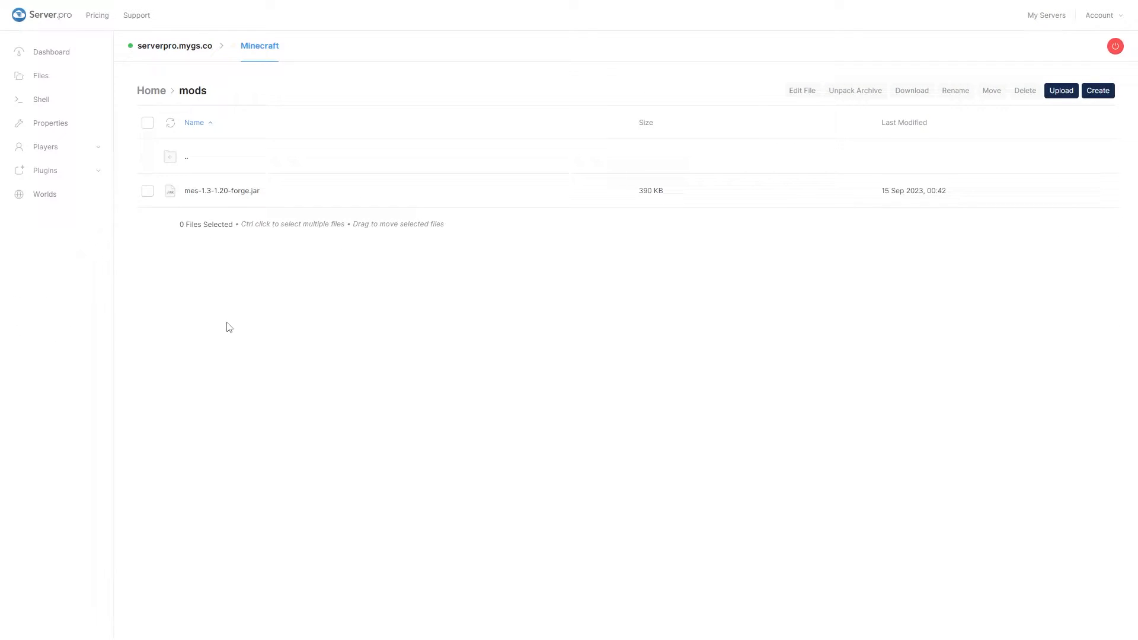
# Restart the server from the Shell console and highlight the 'Done' startup message.
pyautogui.click(41, 99)
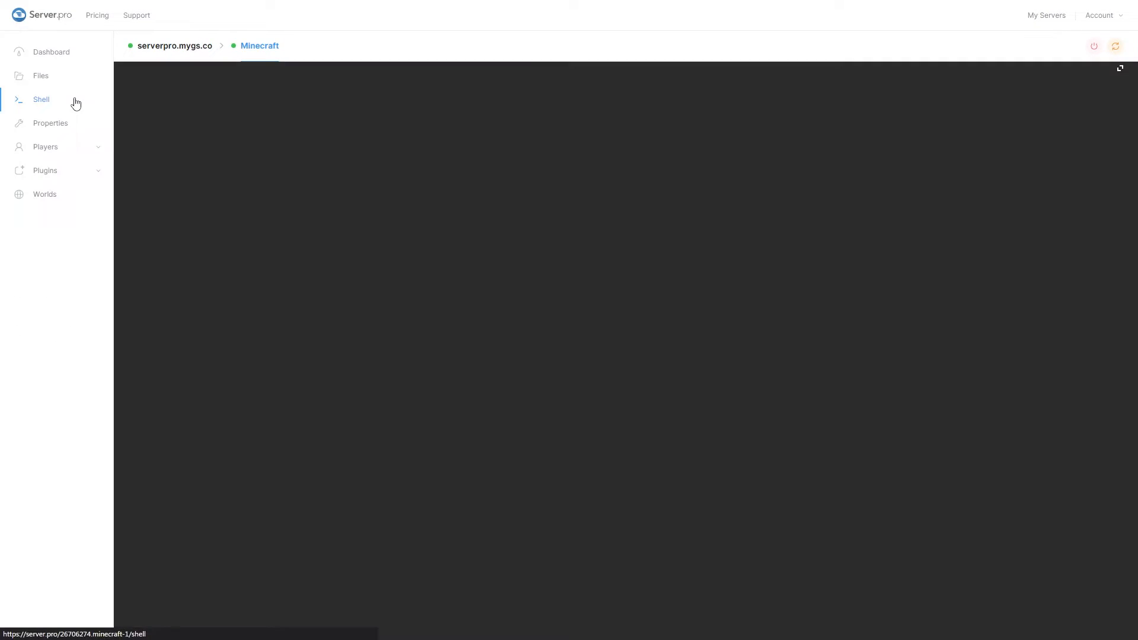
pyautogui.click(40, 100)
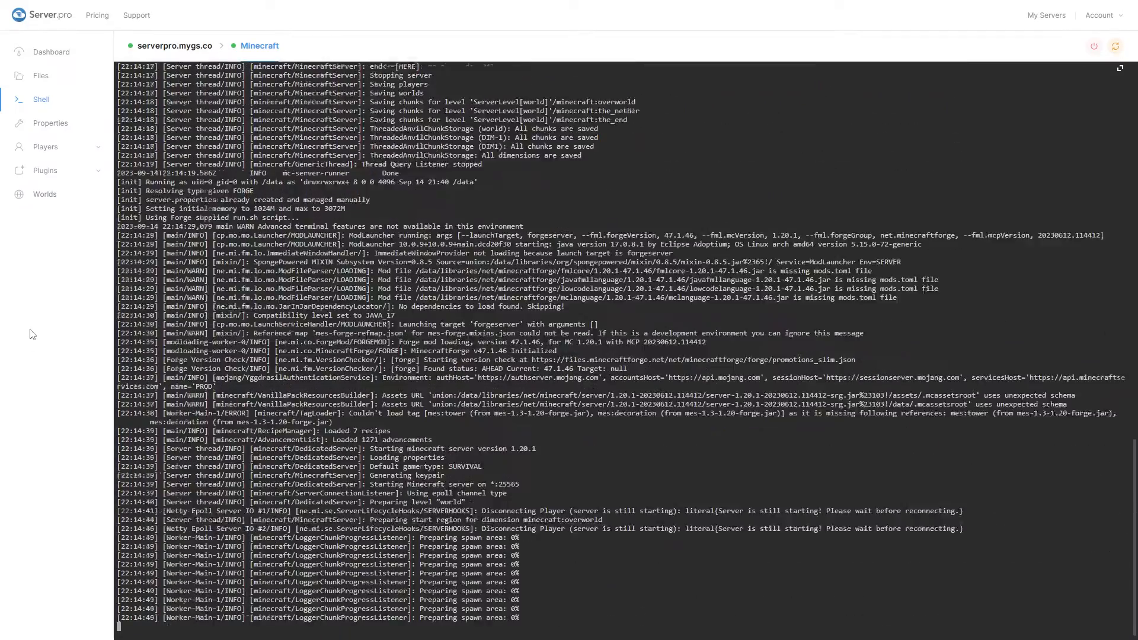
pyautogui.click(1120, 69)
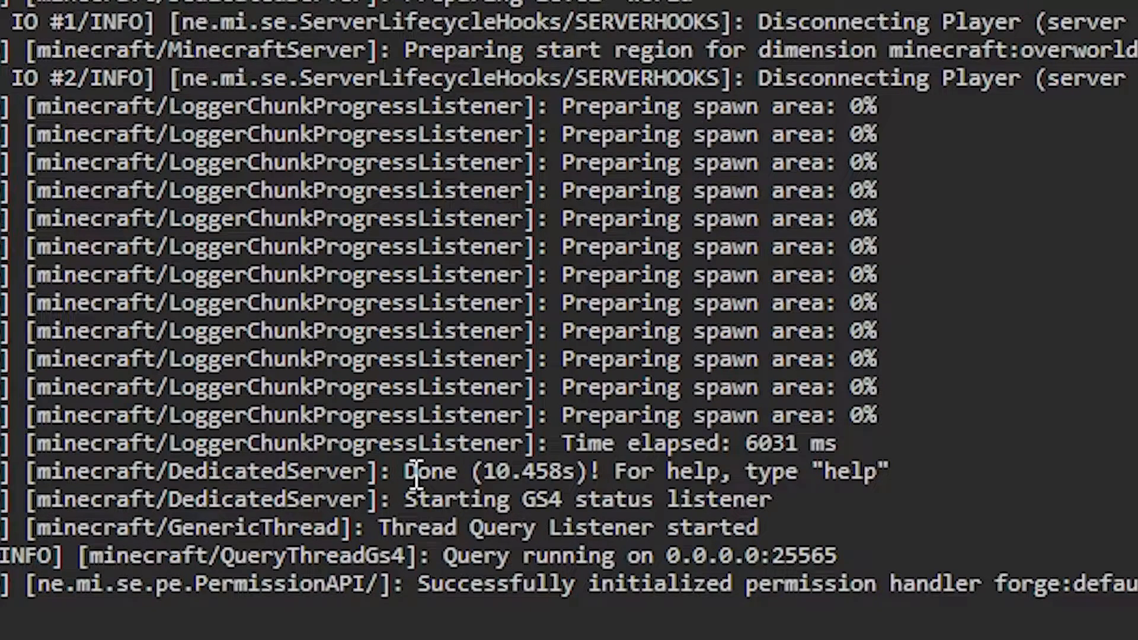
pyautogui.doubleClick(429, 470)
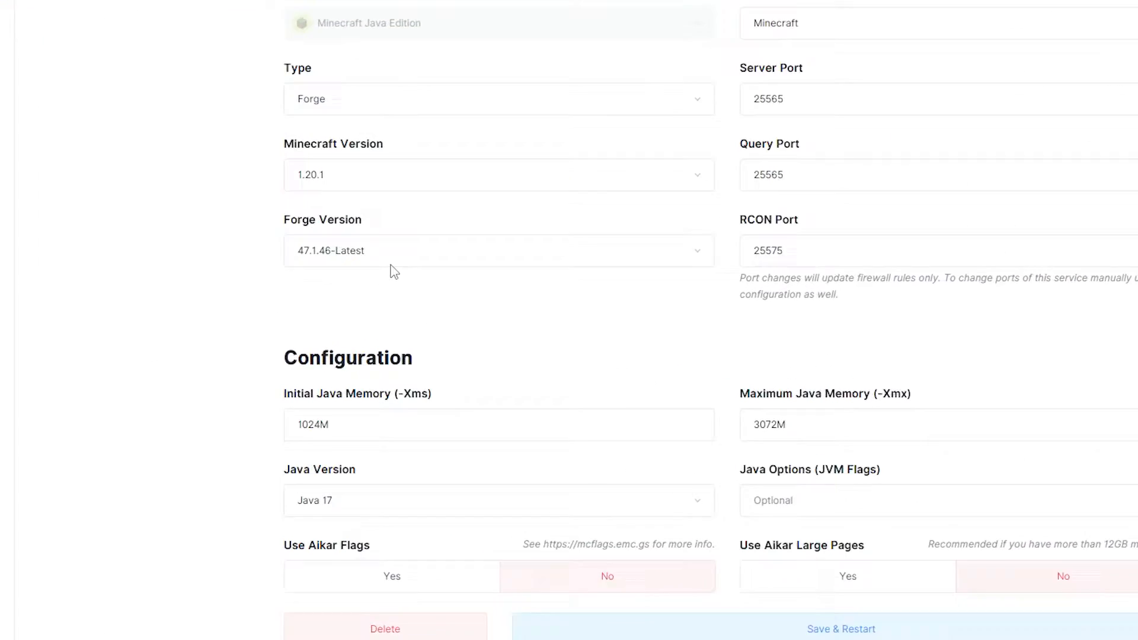
# Review the Forge Version list and keep 47.1.46-Latest selected.
pyautogui.click(498, 250)
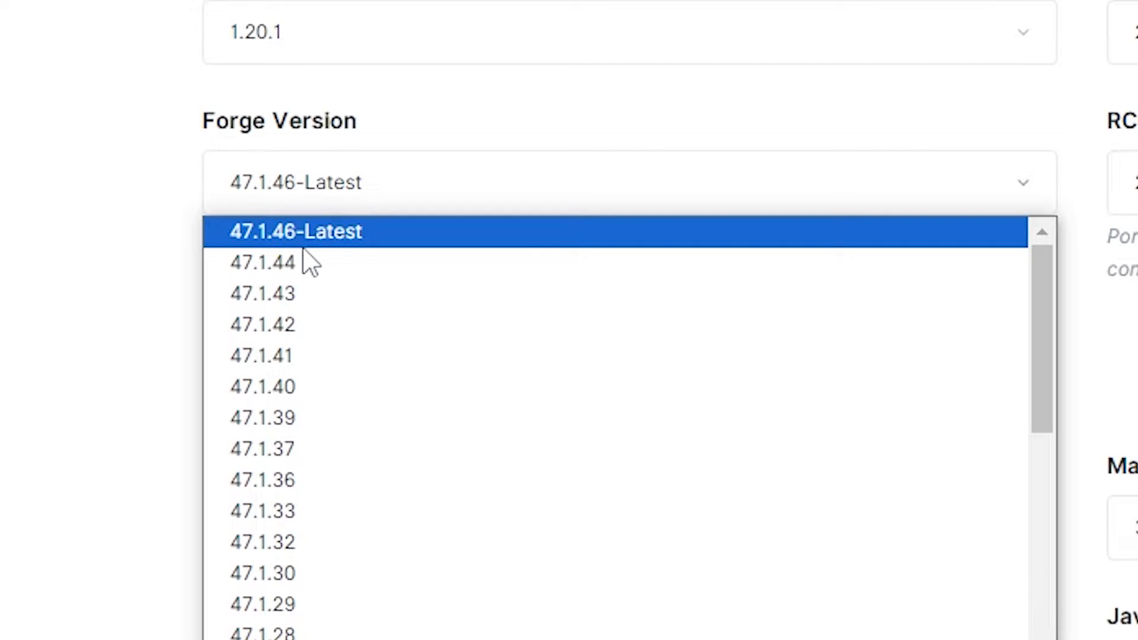
pyautogui.click(295, 231)
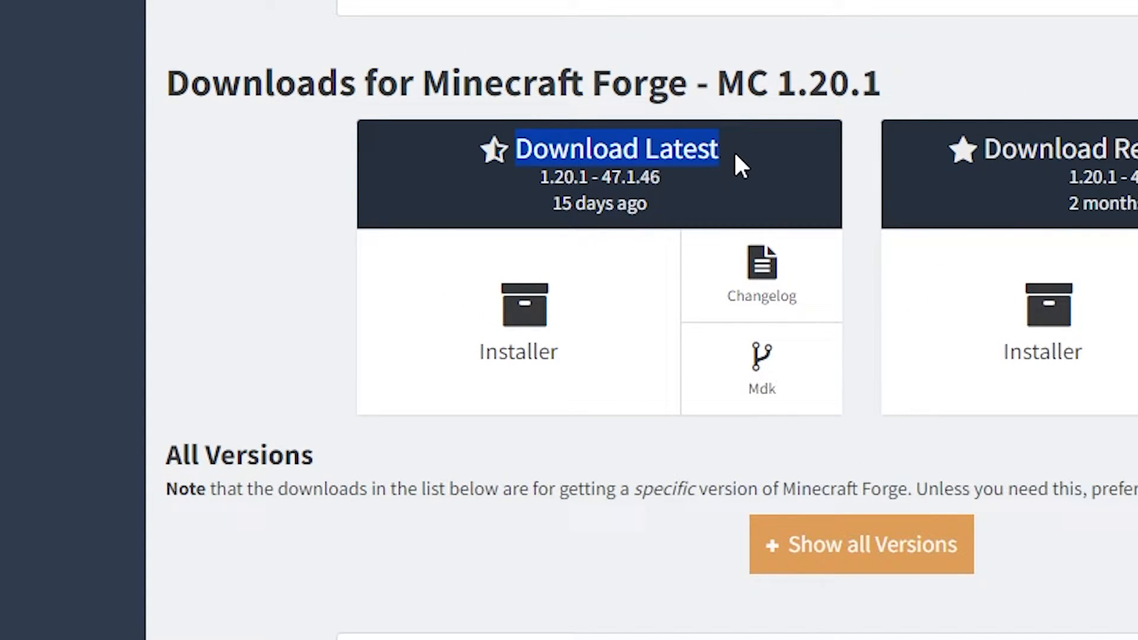
pyautogui.moveTo(602, 399)
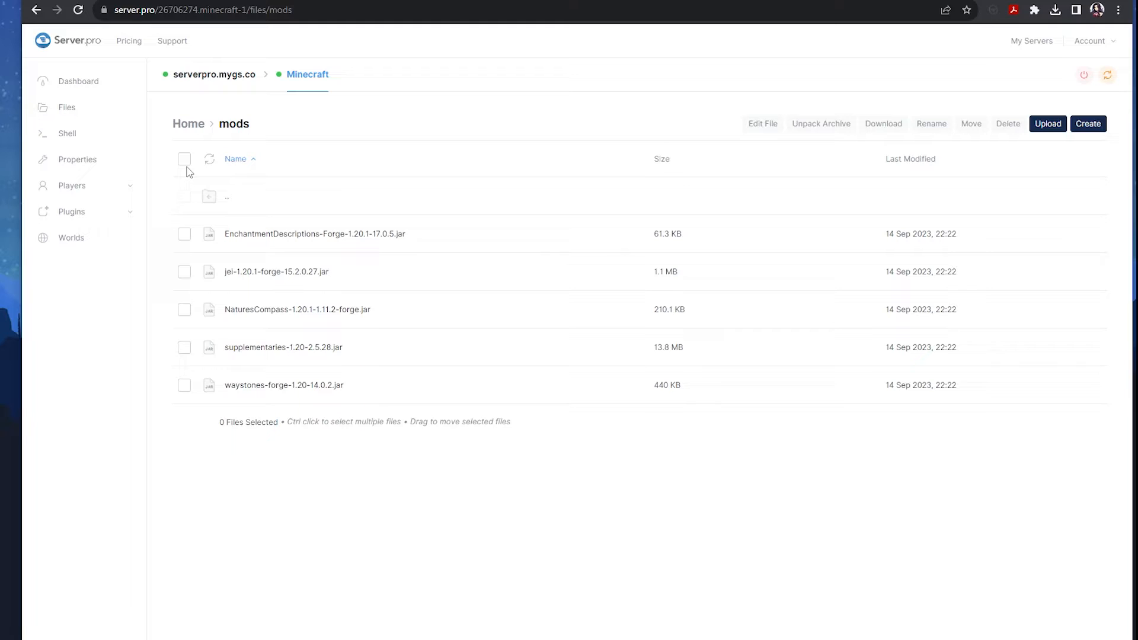
# Select all five jars in the mods folder and confirm their deletion.
pyautogui.click(185, 158)
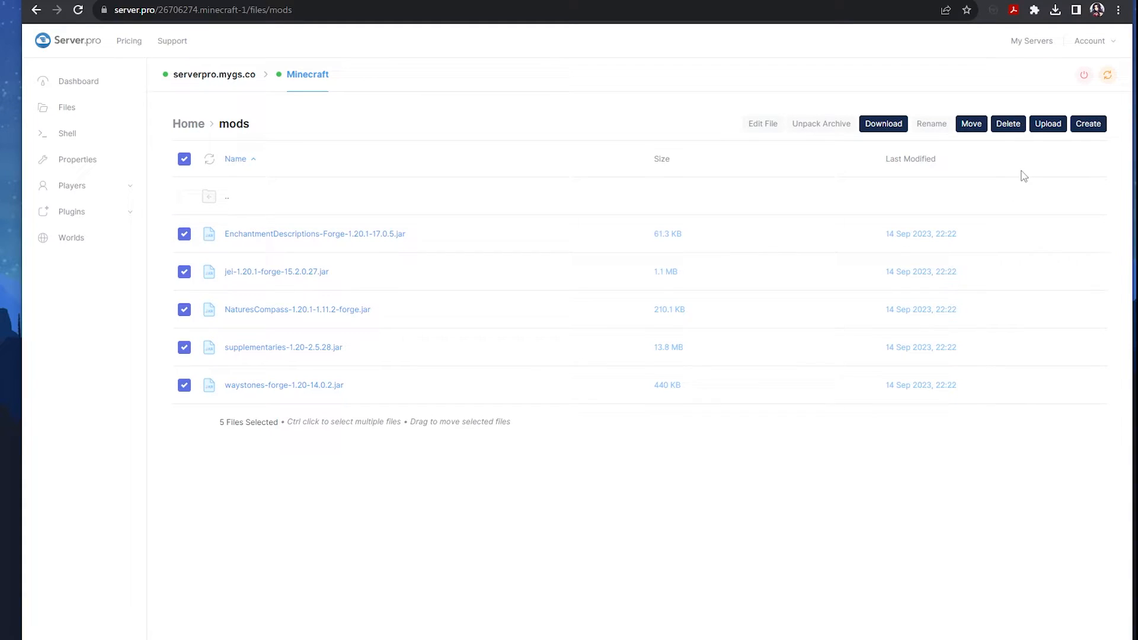
pyautogui.click(1007, 123)
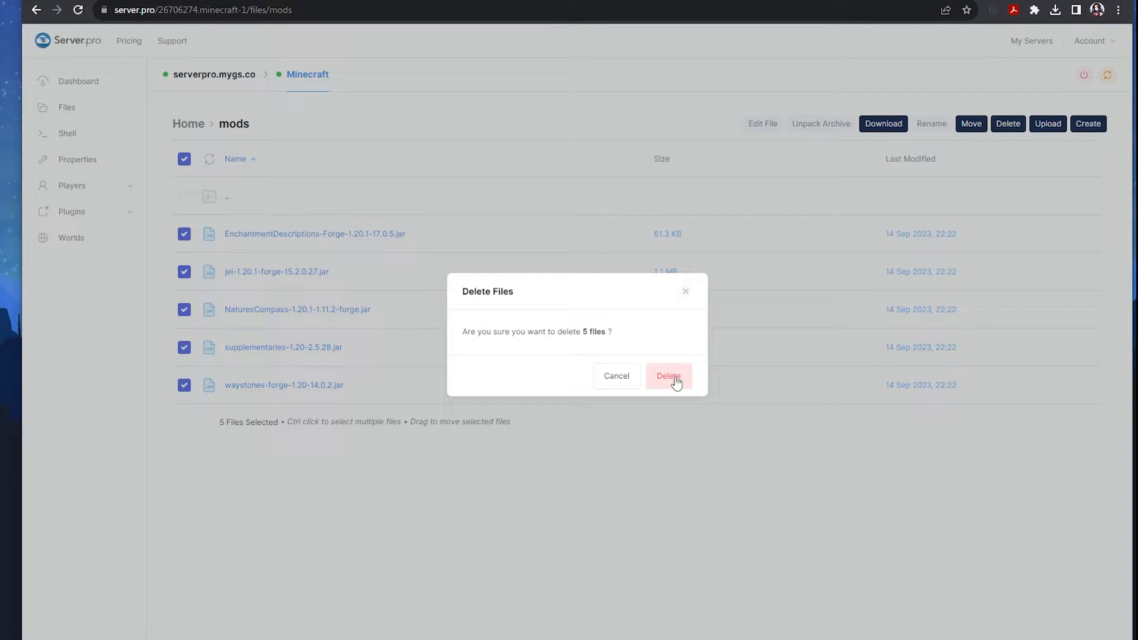
pyautogui.click(667, 375)
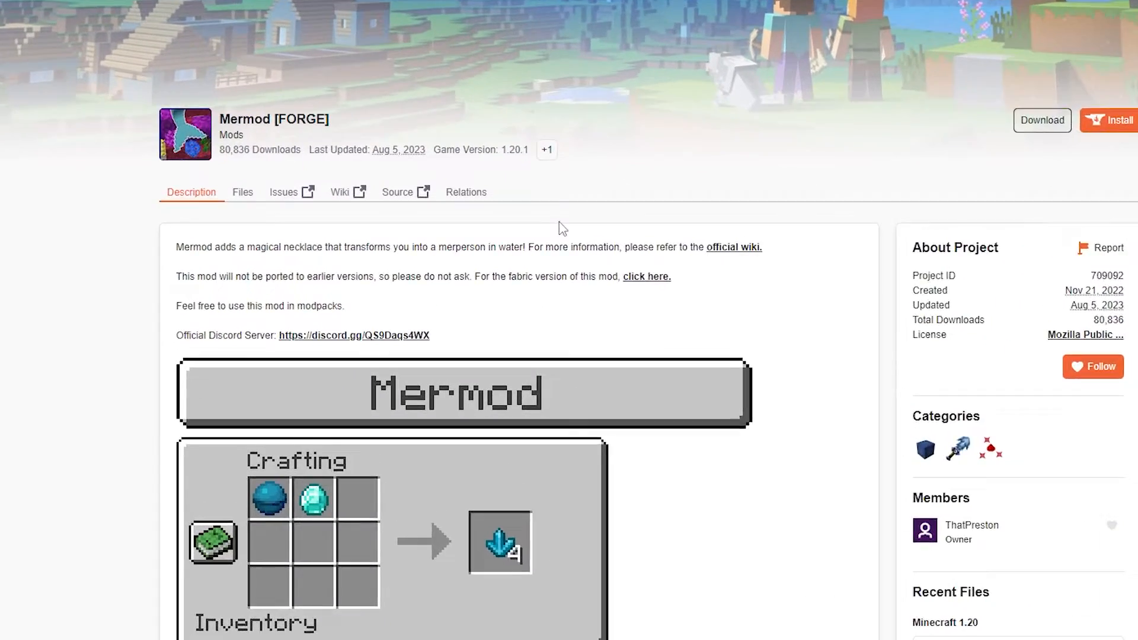
# View Mermod's Relations showing the Curios API dependency, then highlight the Fabric API mod title.
pyautogui.click(466, 192)
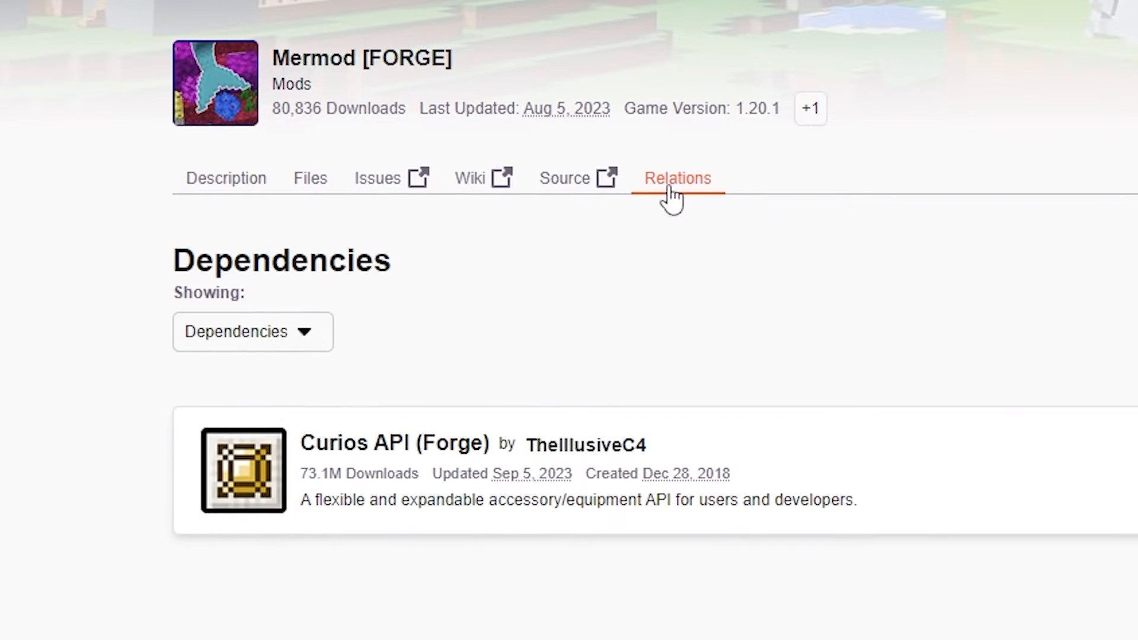
pyautogui.doubleClick(282, 260)
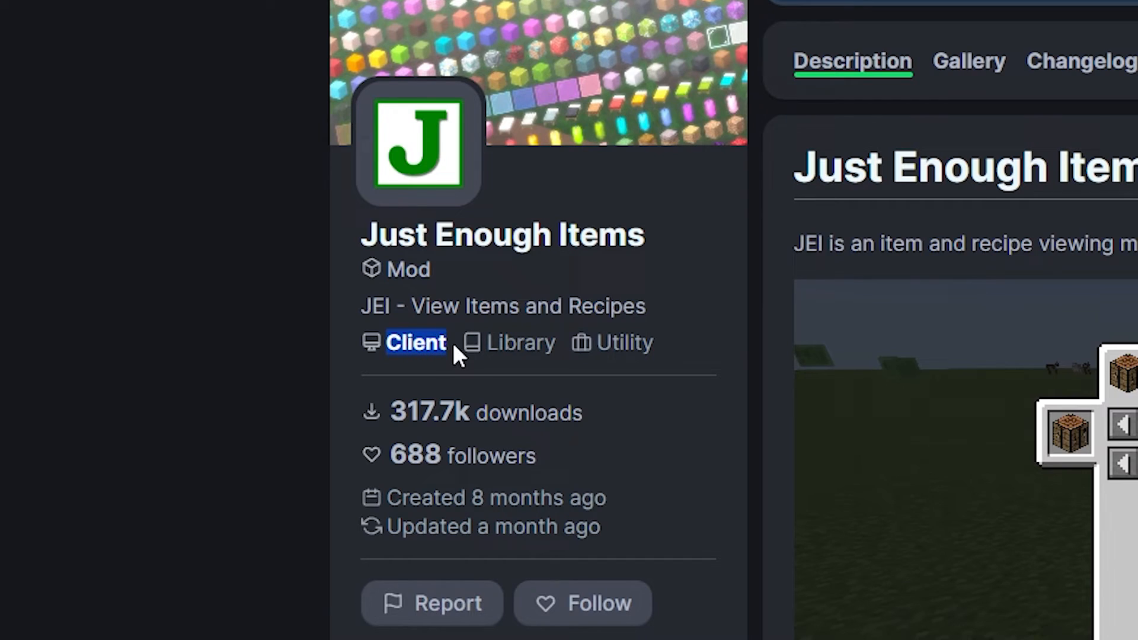
pyautogui.moveTo(435, 373)
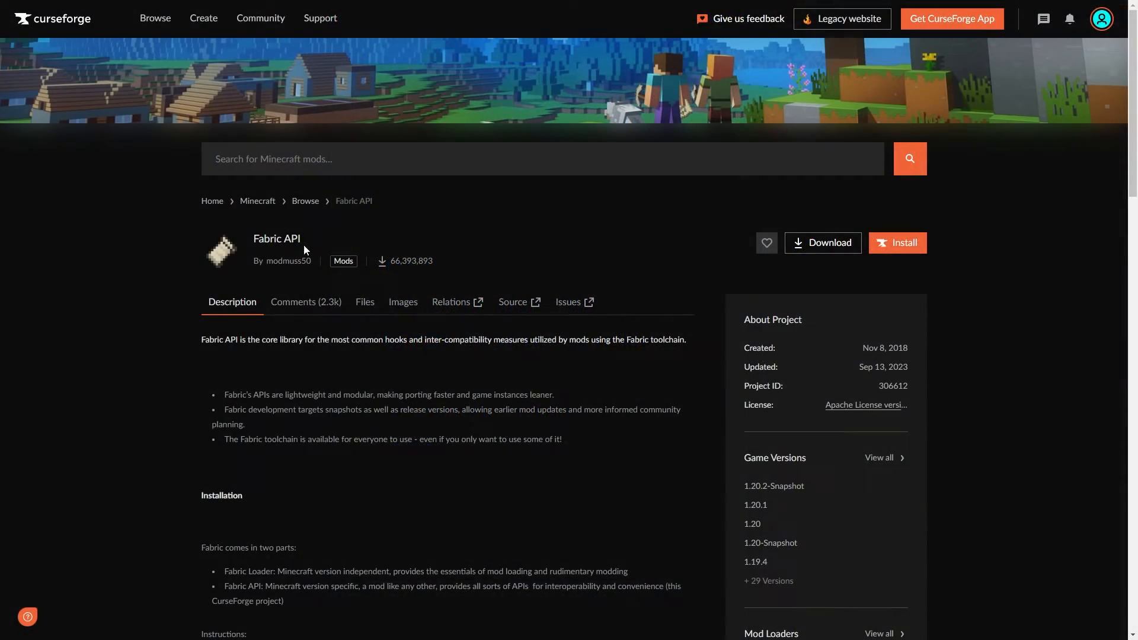
pyautogui.doubleClick(276, 239)
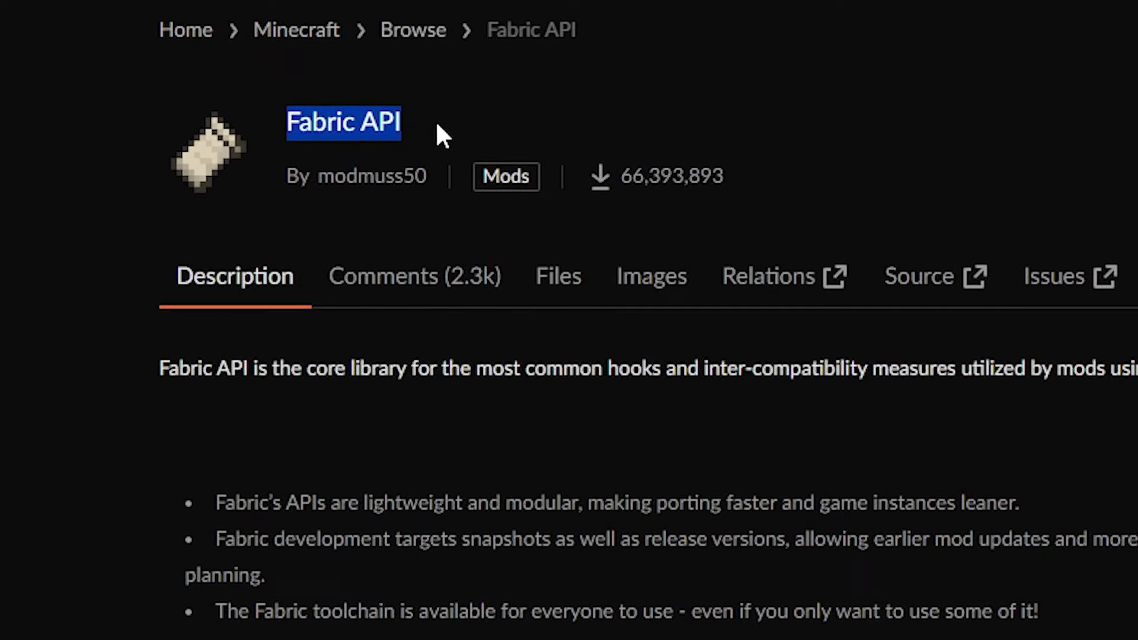